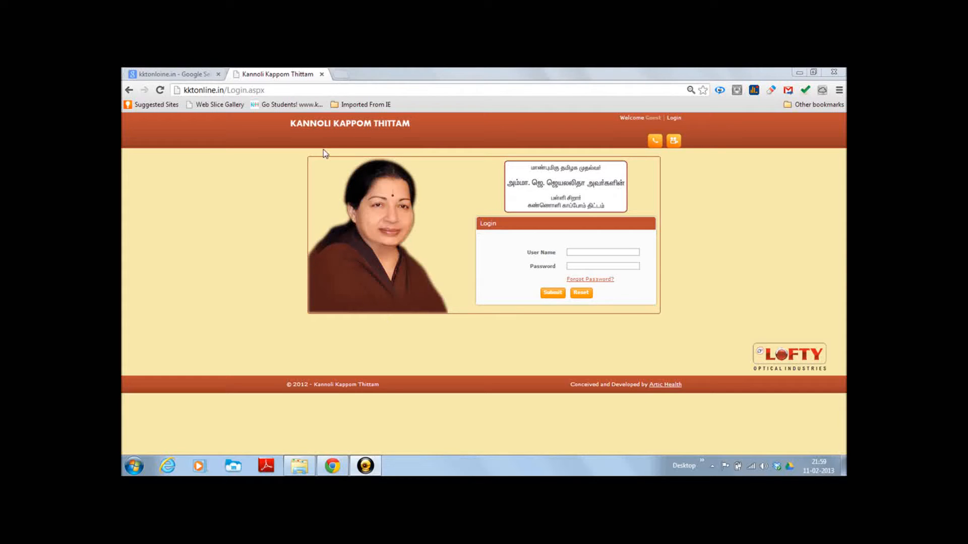
pyautogui.moveTo(562, 186)
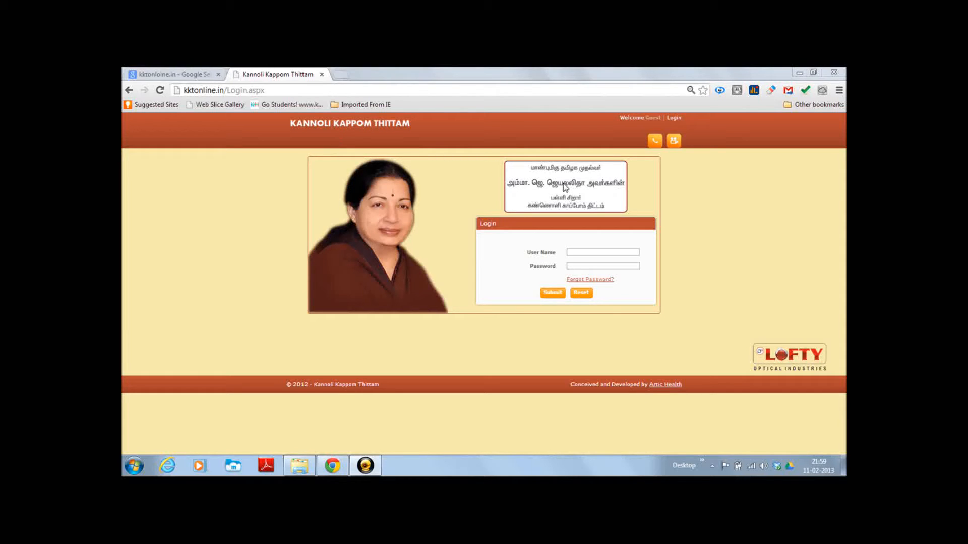
pyautogui.moveTo(637, 128)
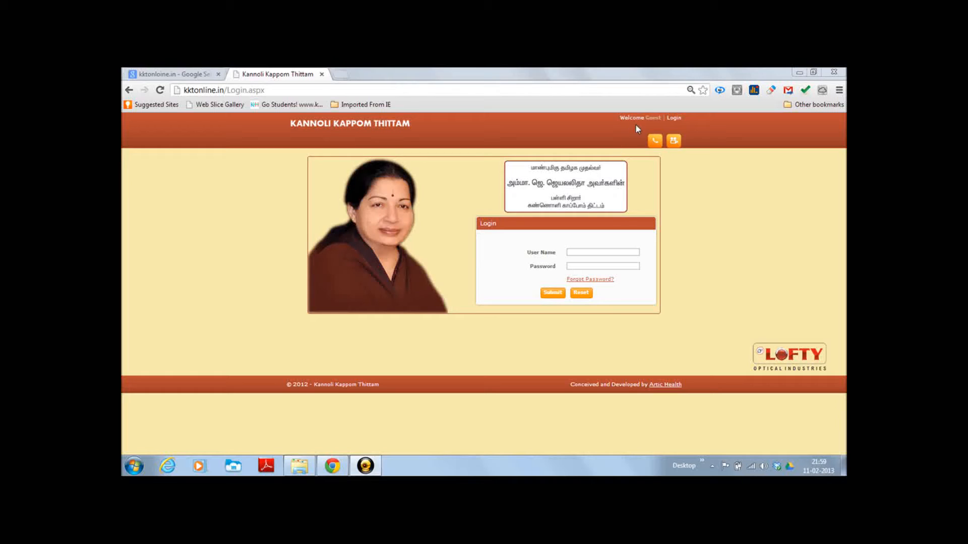
pyautogui.moveTo(670, 125)
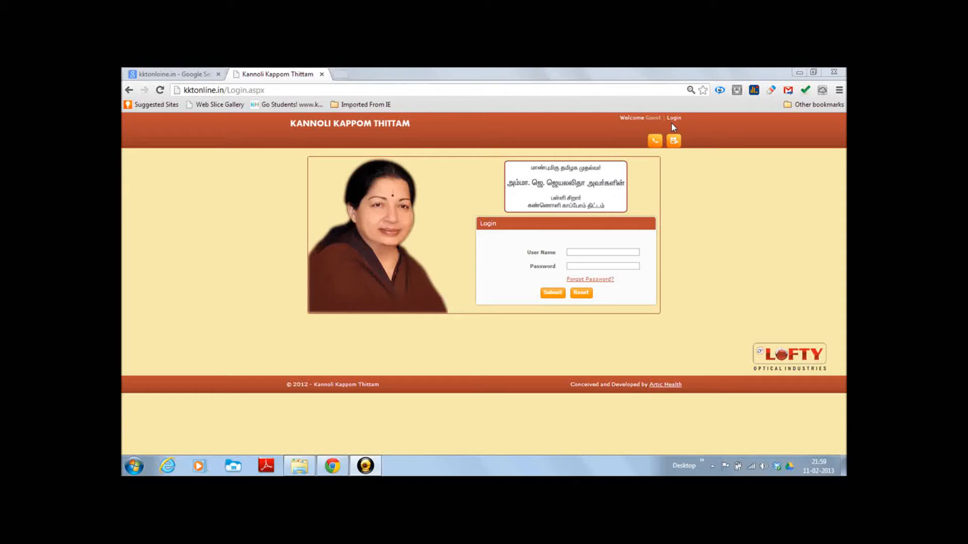
pyautogui.moveTo(644, 243)
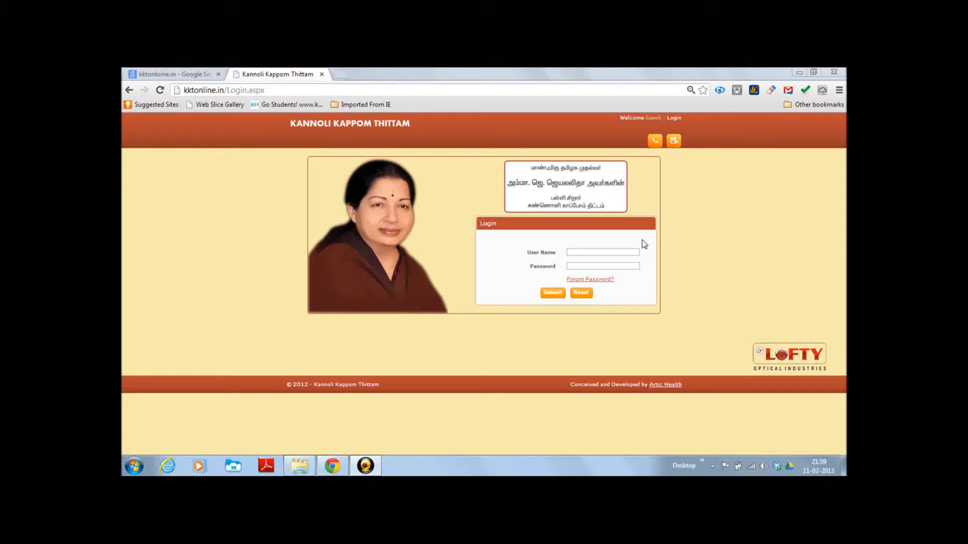
pyautogui.moveTo(574, 260)
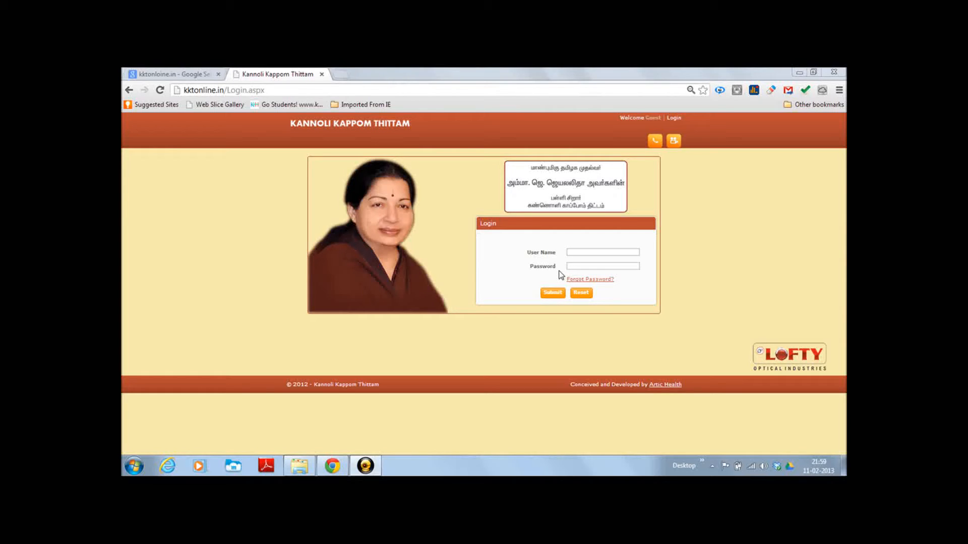
pyautogui.moveTo(589, 304)
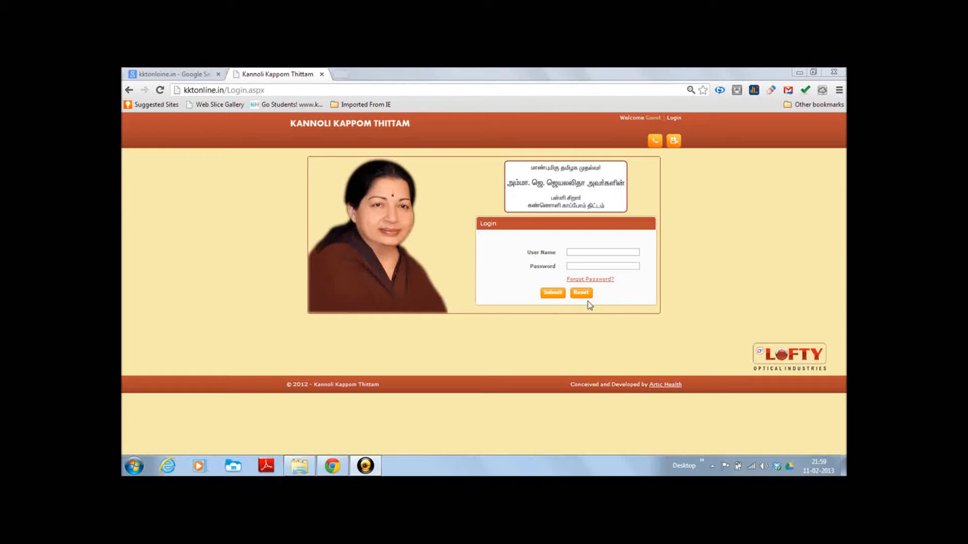
pyautogui.moveTo(627, 288)
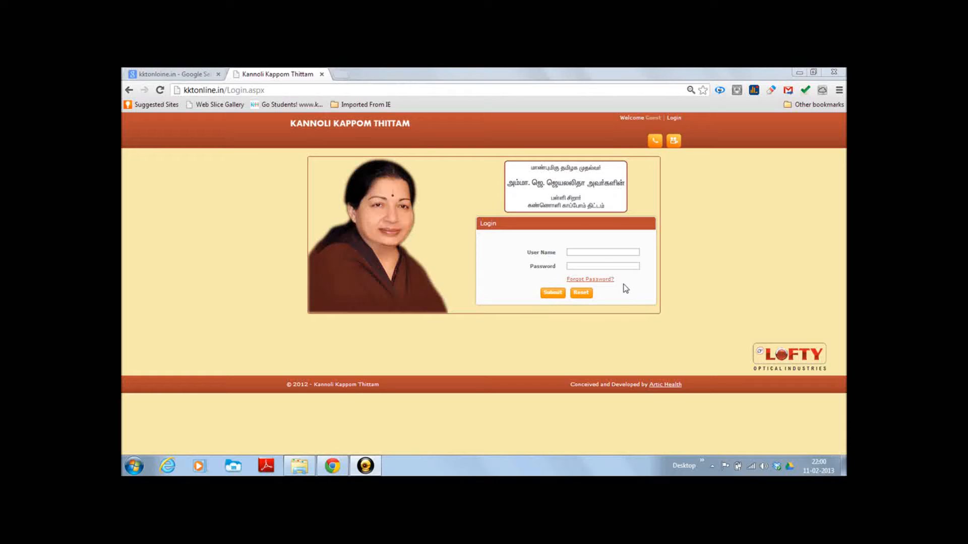
# Step: Sign in as PMOA using the remembered user name suggestion and the account password
pyautogui.click(602, 252)
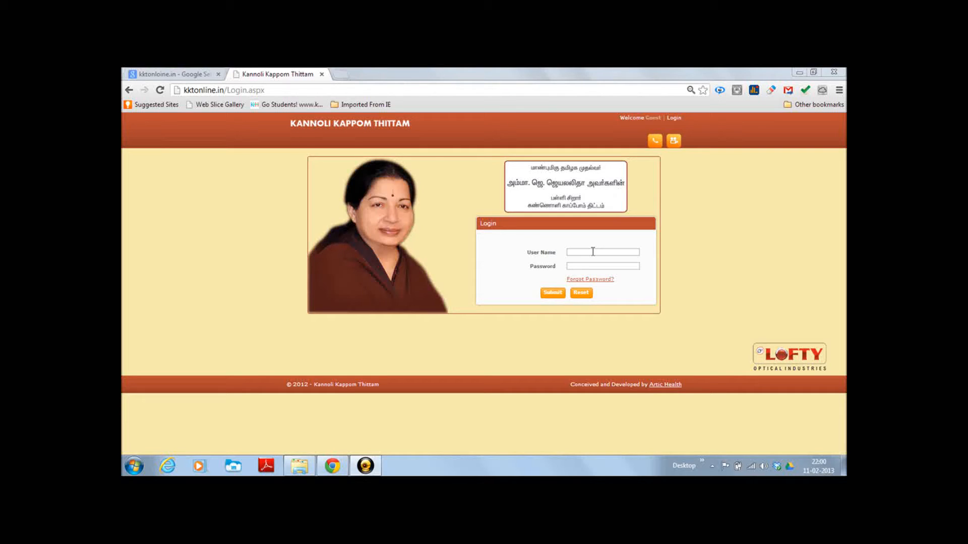
pyautogui.click(603, 252)
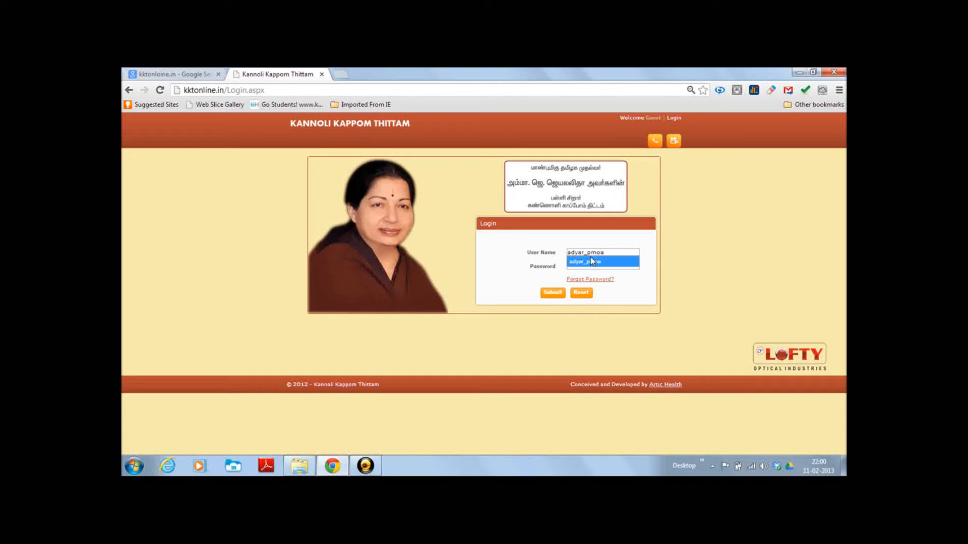
pyautogui.click(602, 266)
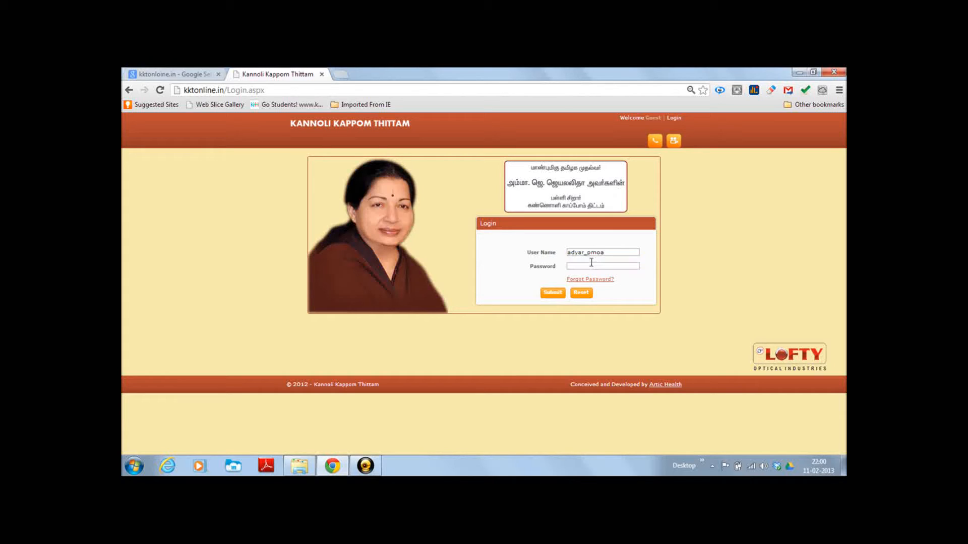
pyautogui.click(601, 266)
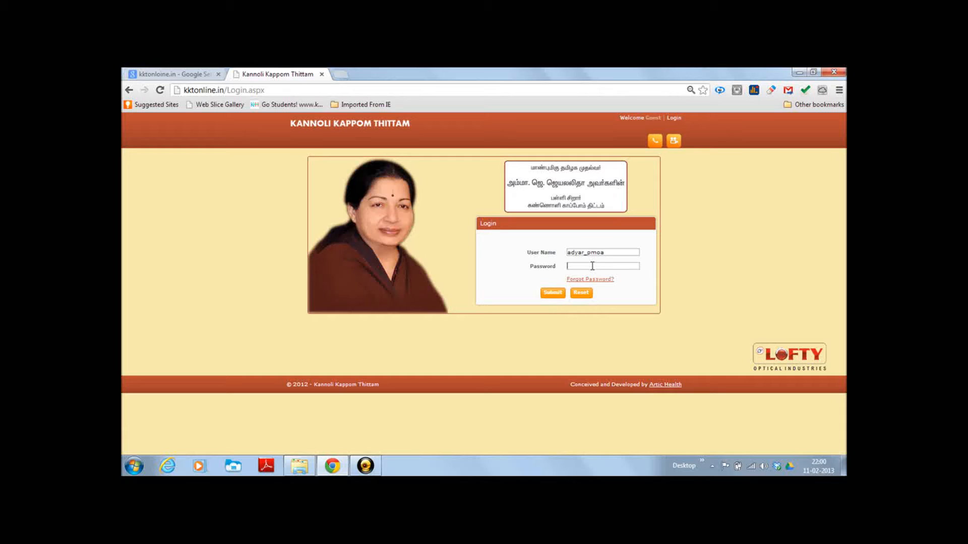
pyautogui.write('••••')
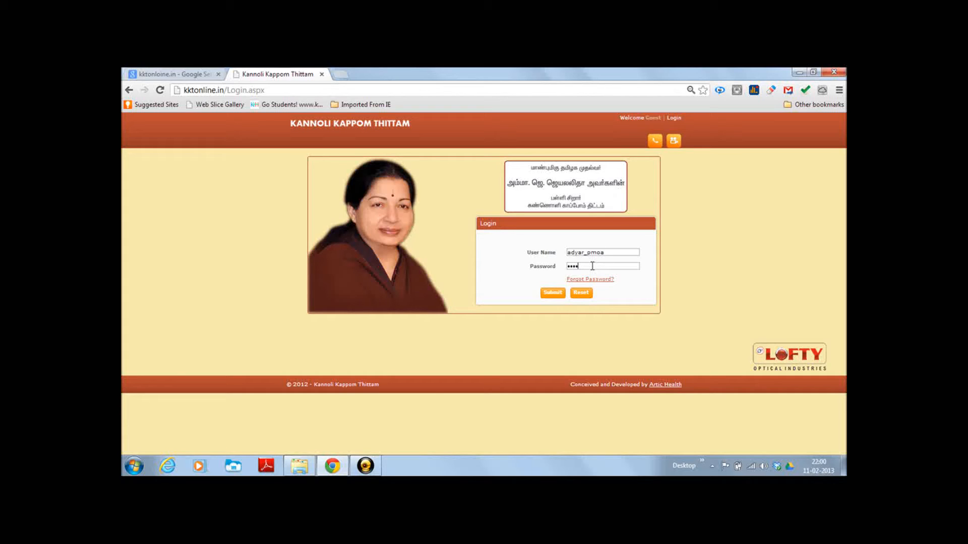
pyautogui.write('••')
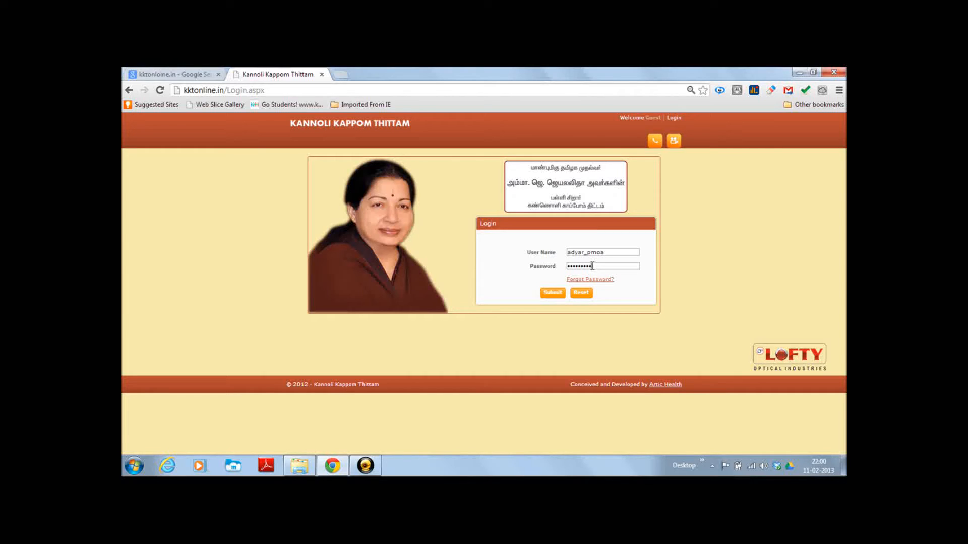
pyautogui.click(552, 293)
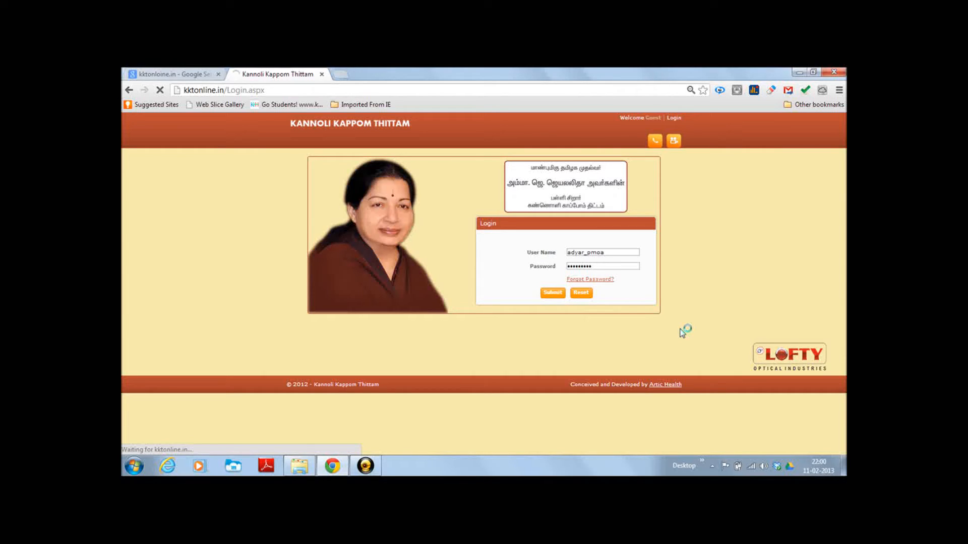
pyautogui.click(551, 292)
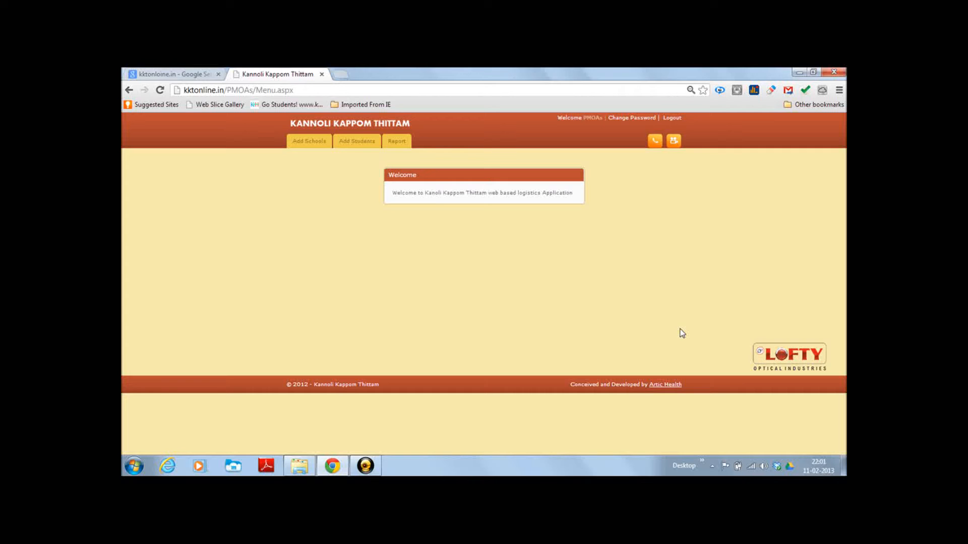
pyautogui.moveTo(311, 149)
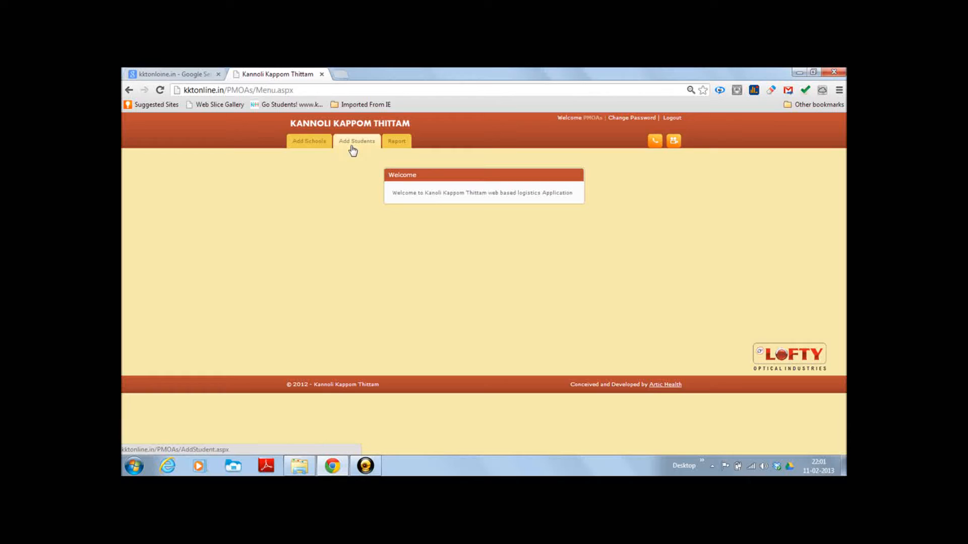
pyautogui.moveTo(360, 150)
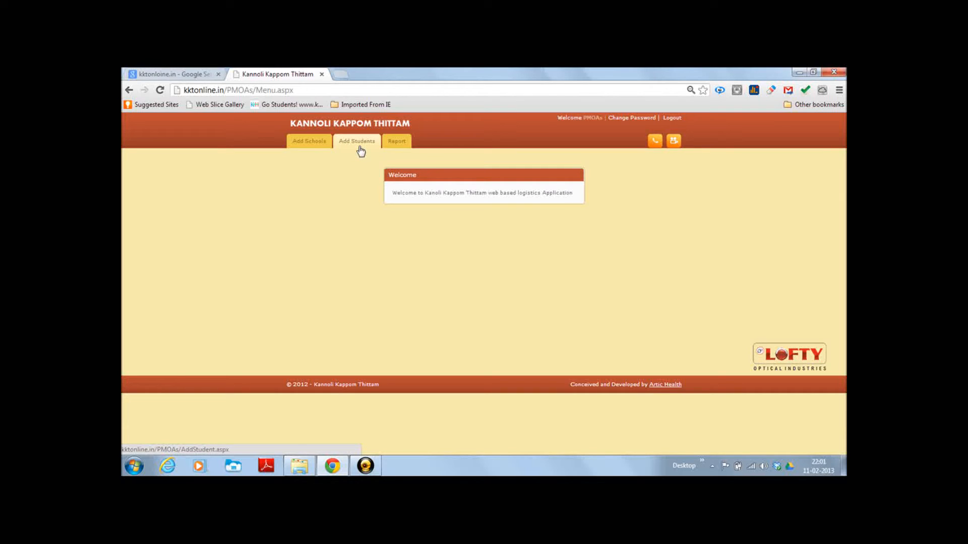
# Step: Browse the Add Schools, Add Students and Report tabs on the PMOA welcome menu
pyautogui.click(397, 141)
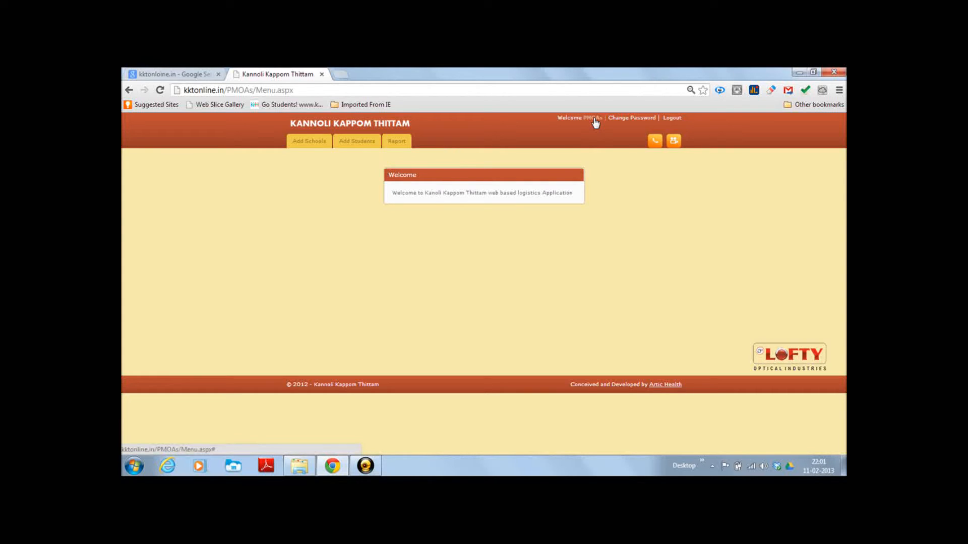
pyautogui.moveTo(602, 123)
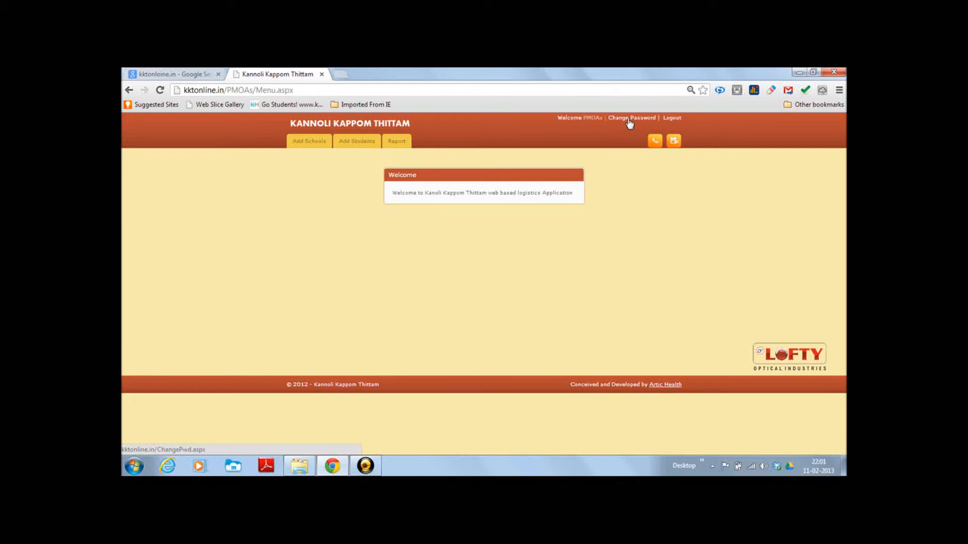
pyautogui.moveTo(678, 125)
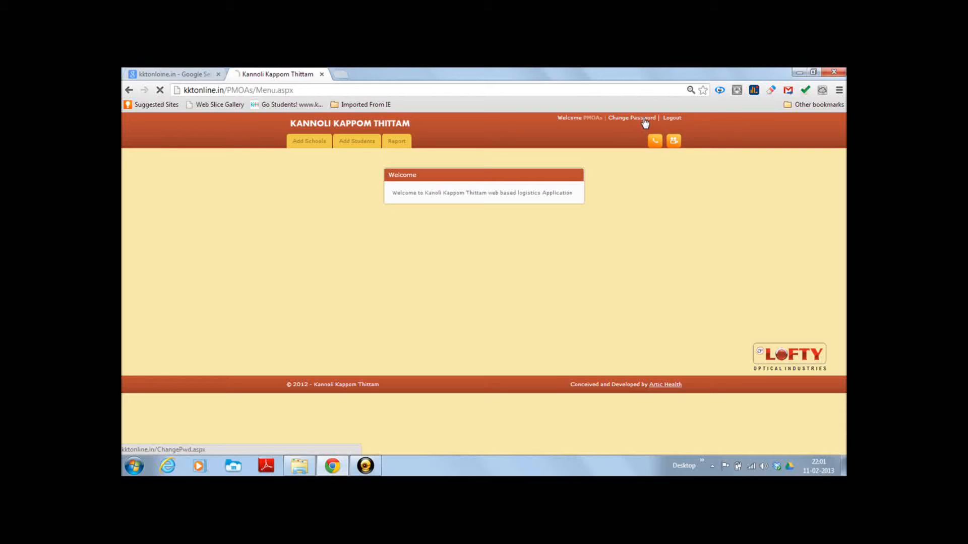
# Step: Enter the current password and the new password twice, and submit the change
pyautogui.click(632, 117)
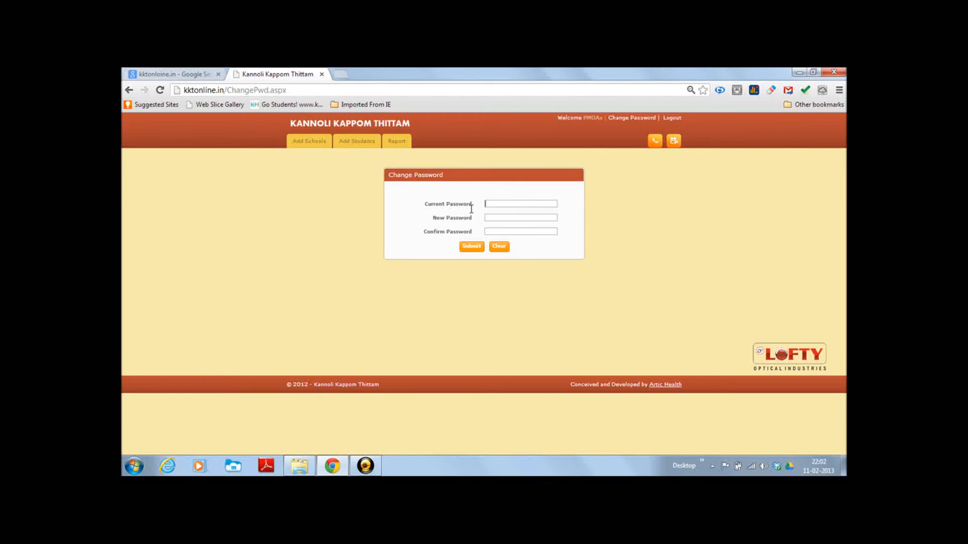
pyautogui.moveTo(462, 214)
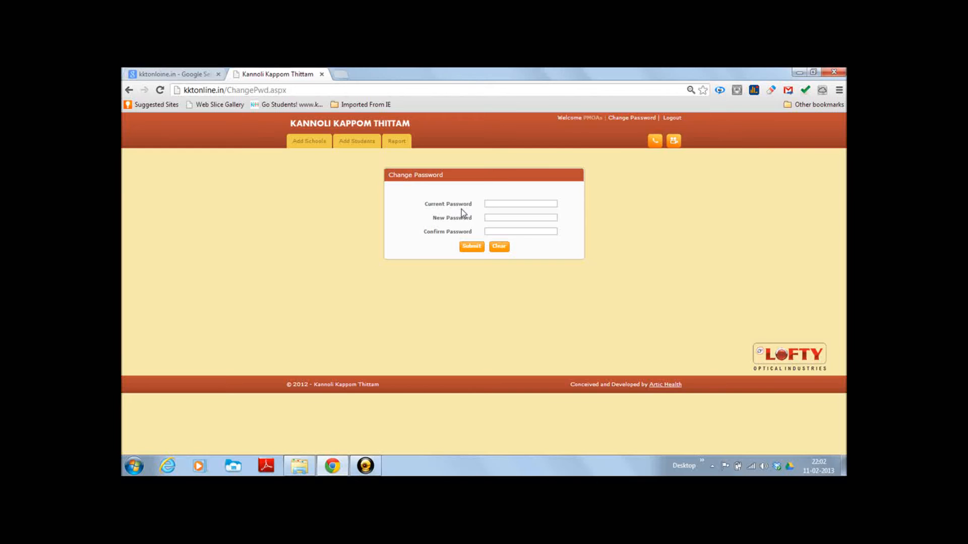
pyautogui.click(519, 203)
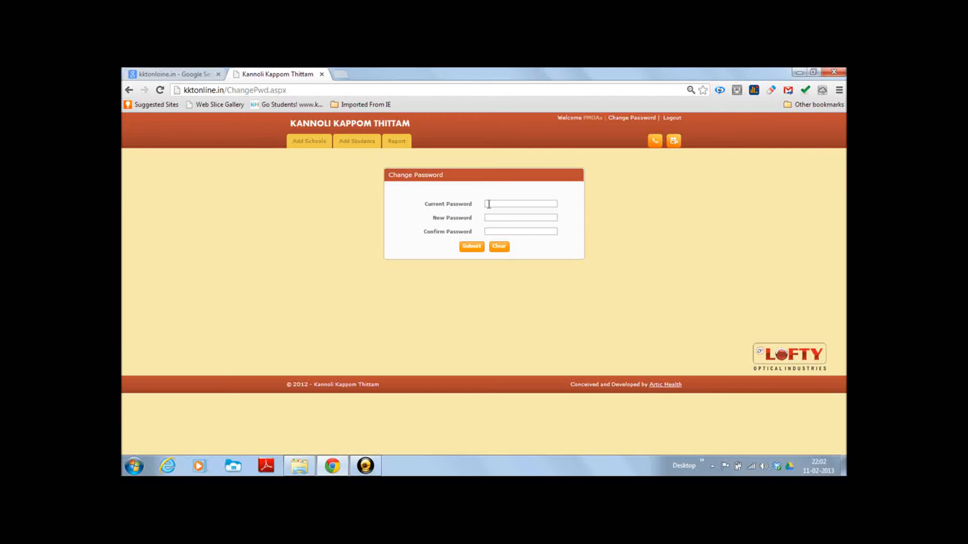
pyautogui.write('••')
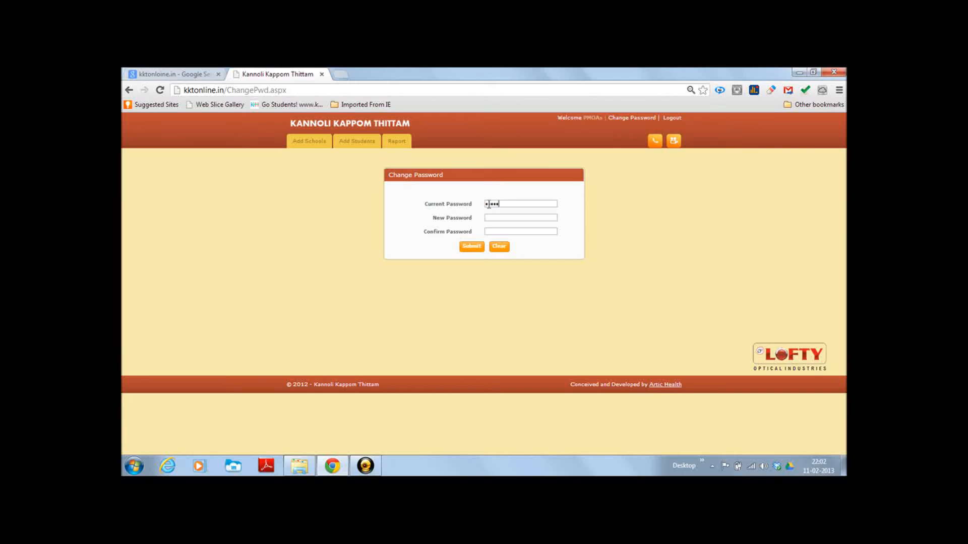
pyautogui.write('•')
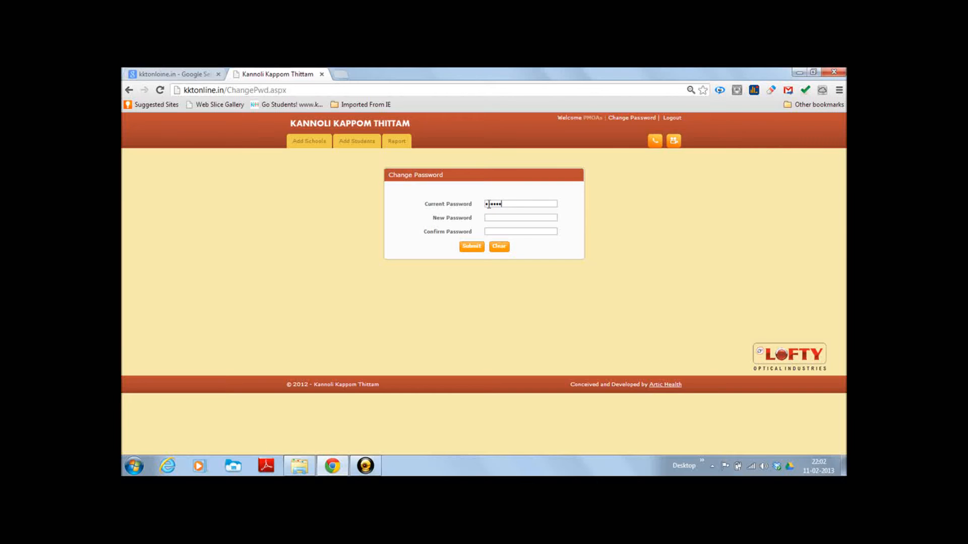
pyautogui.press('Backspace')
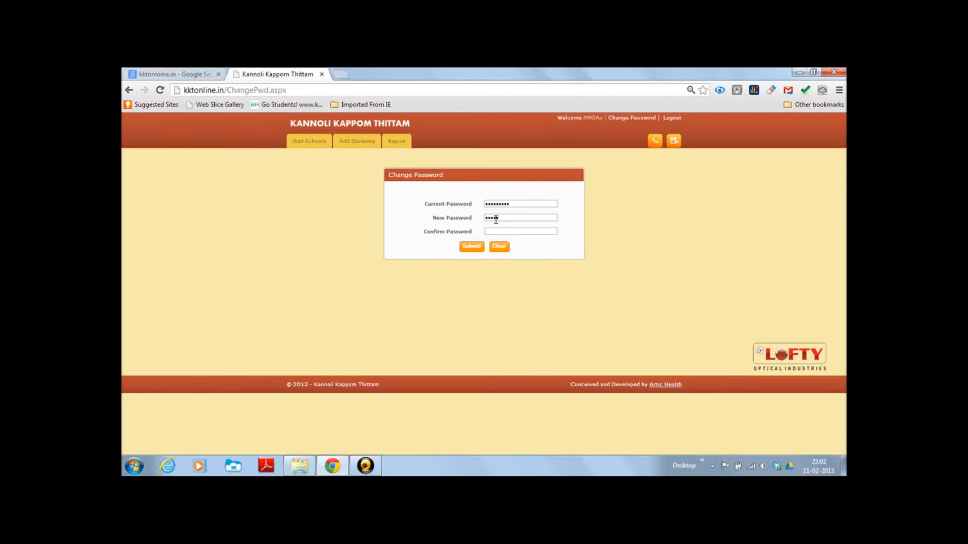
pyautogui.write('••')
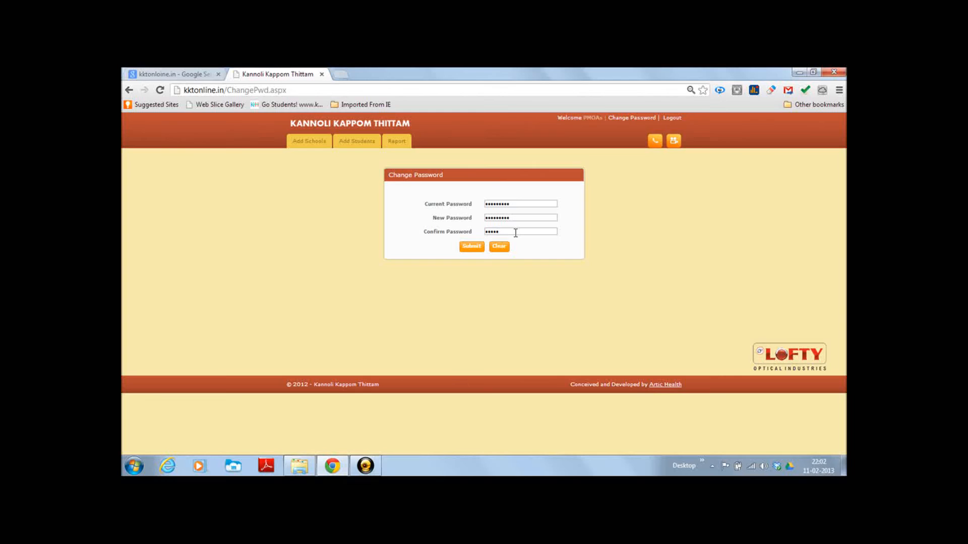
pyautogui.write('••••')
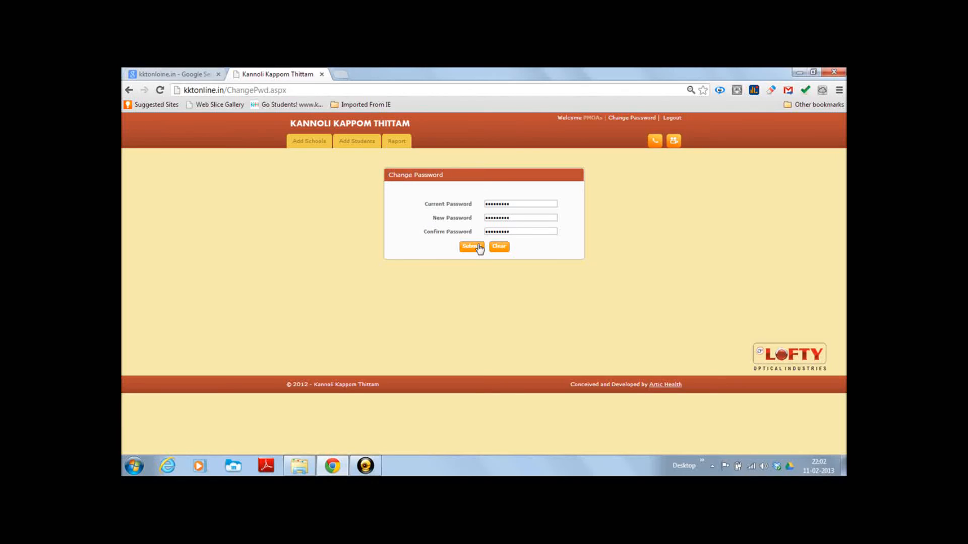
pyautogui.click(471, 247)
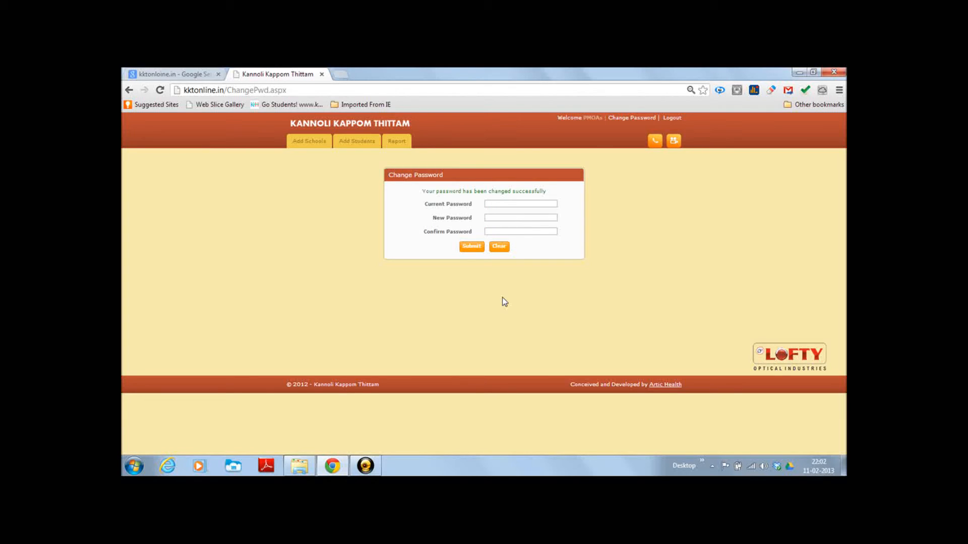
pyautogui.moveTo(478, 203)
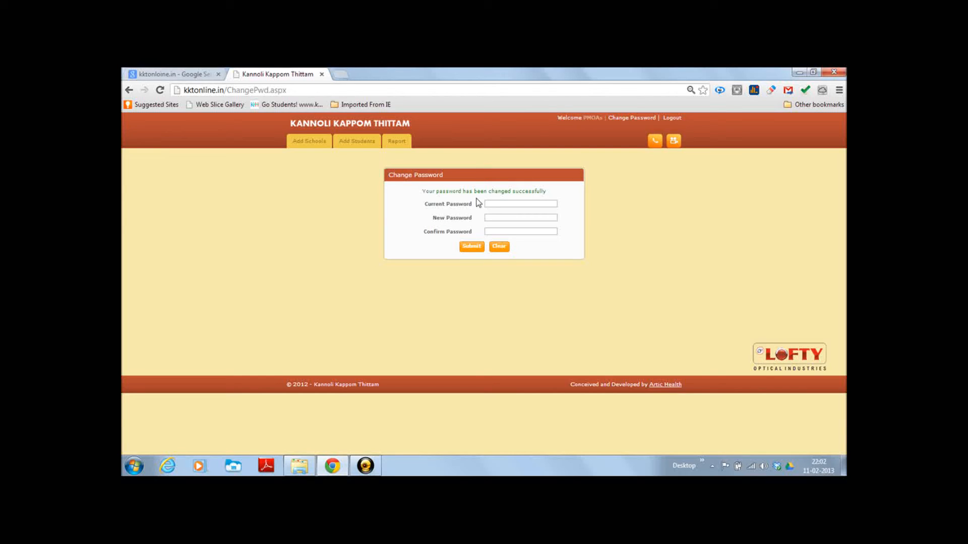
pyautogui.moveTo(549, 201)
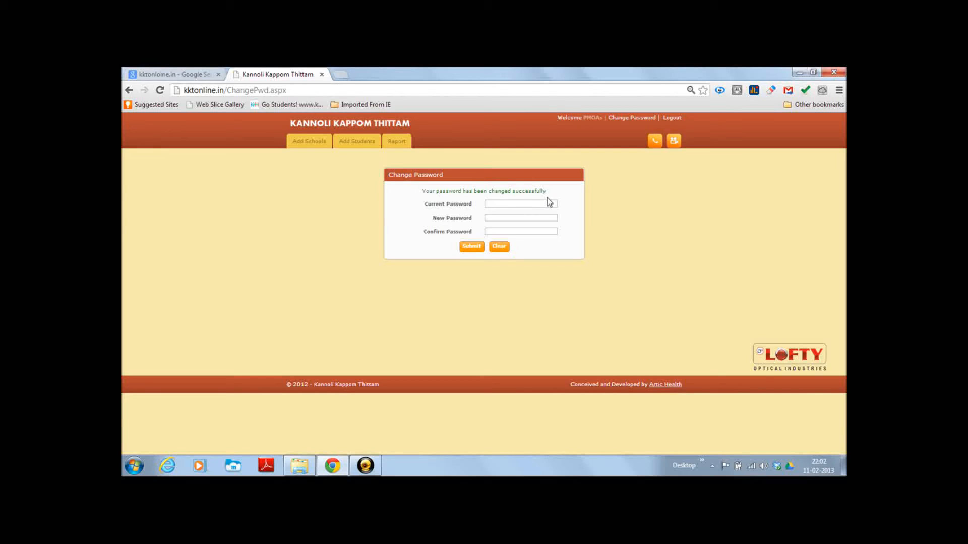
pyautogui.moveTo(308, 275)
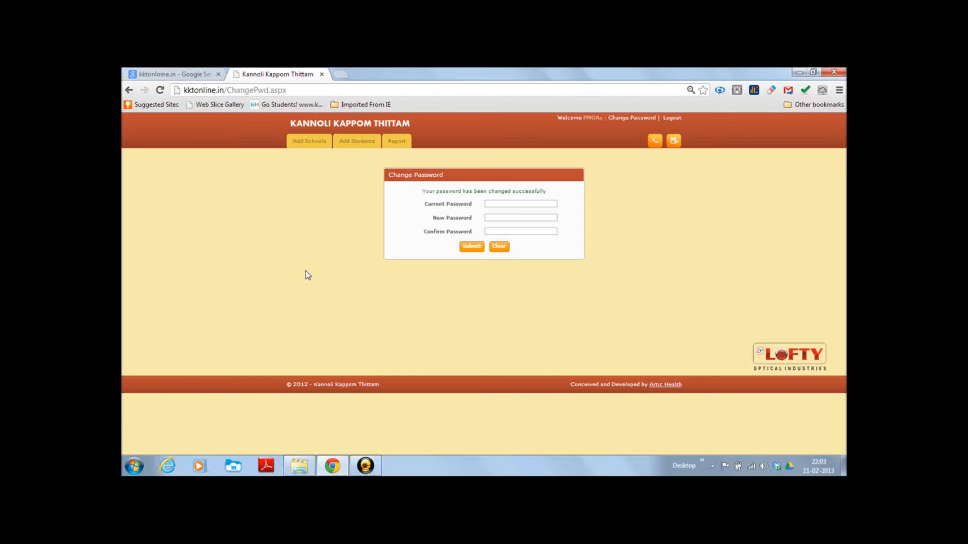
pyautogui.moveTo(701, 158)
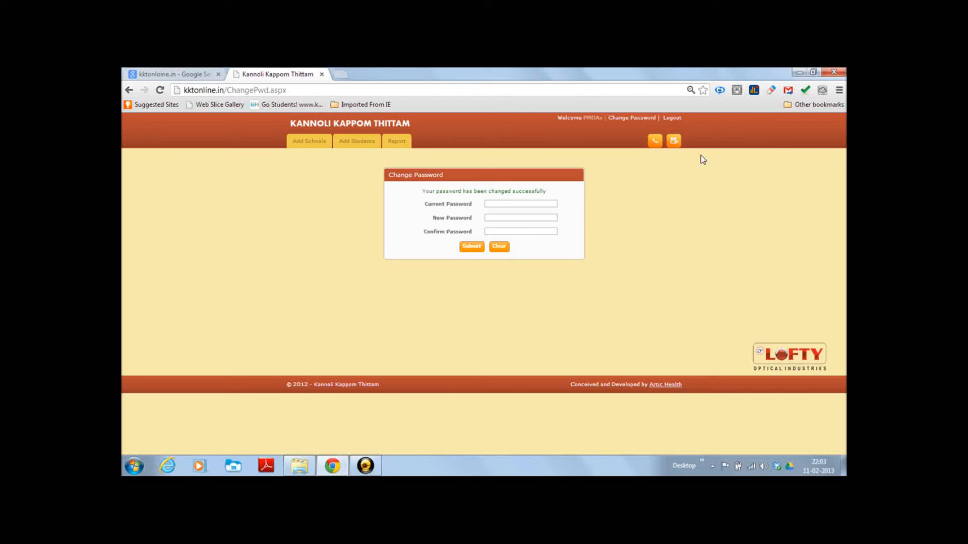
# Step: Log out of the PMOA account to return to the login page
pyautogui.click(672, 117)
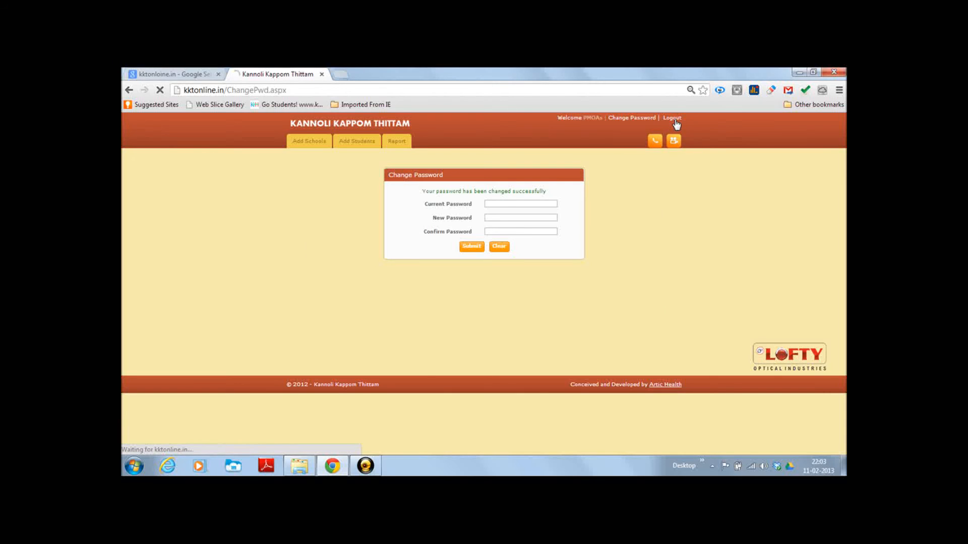
pyautogui.click(672, 118)
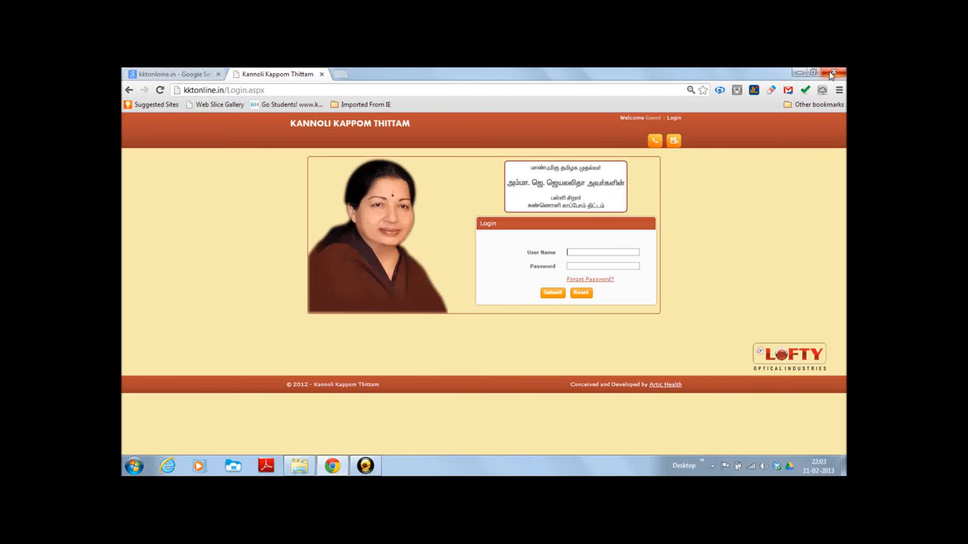
pyautogui.moveTo(832, 73)
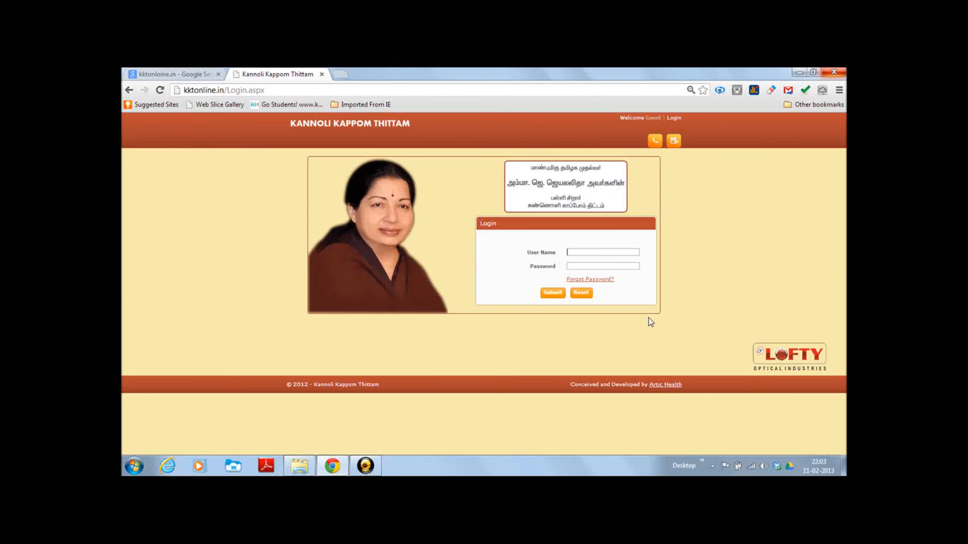
pyautogui.moveTo(594, 286)
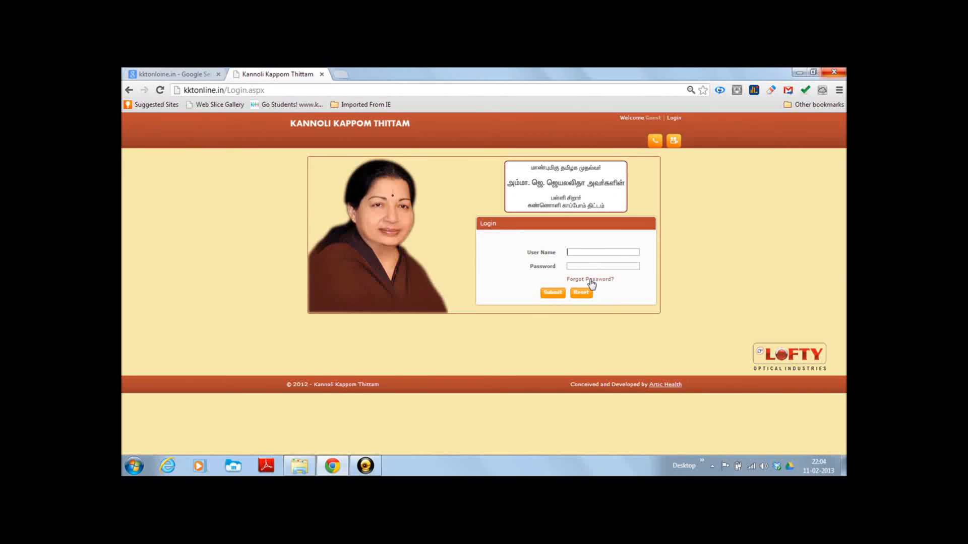
pyautogui.moveTo(590, 283)
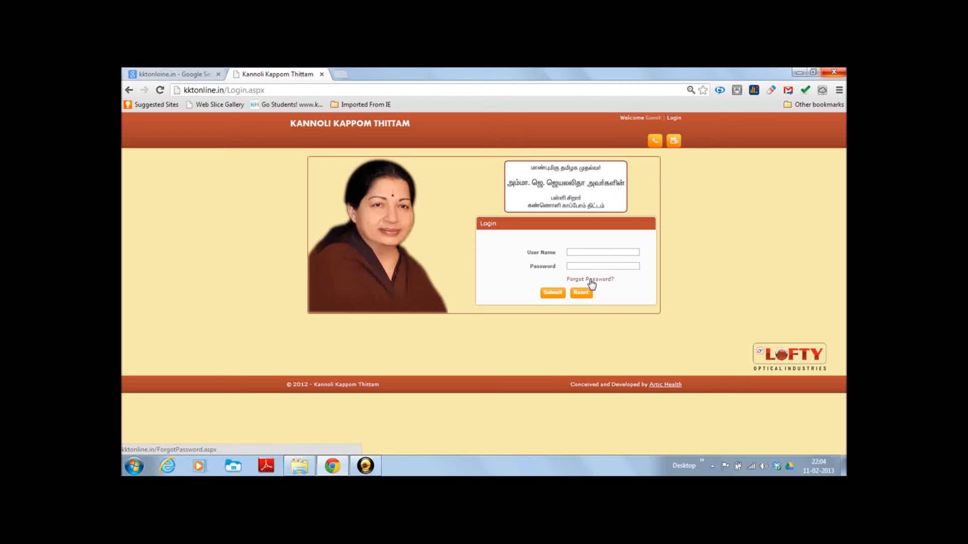
# Step: Fill the forgot-password request with district Chennai and user name 'ad', then submit
pyautogui.click(590, 279)
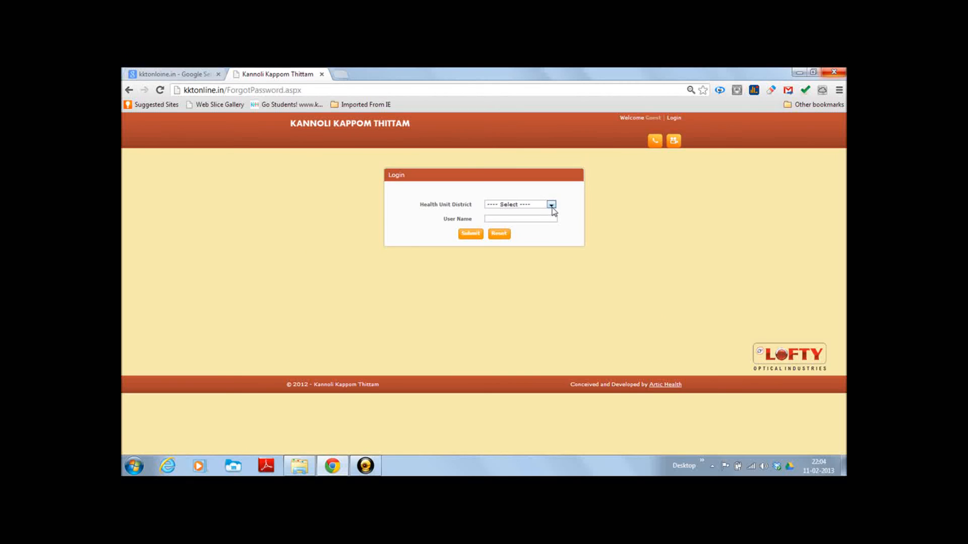
pyautogui.click(552, 205)
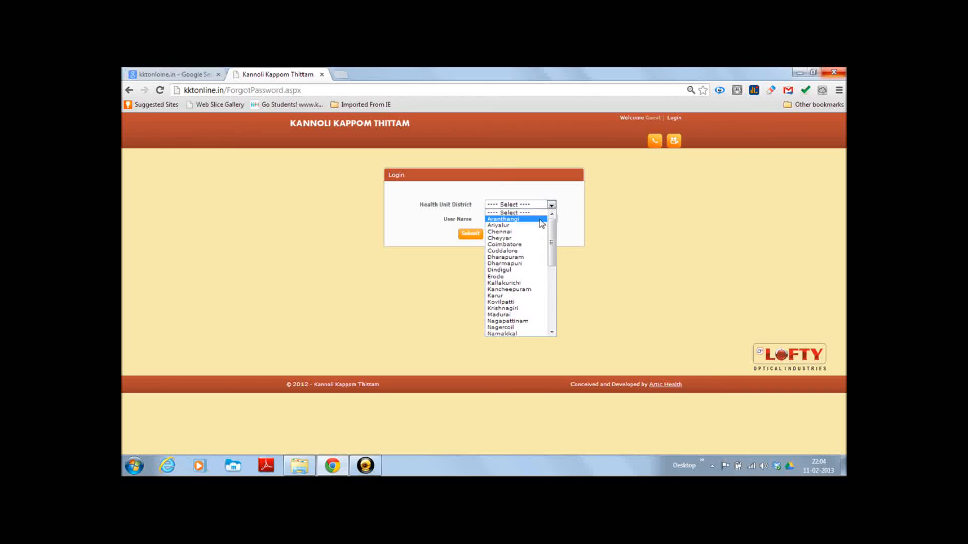
pyautogui.click(501, 231)
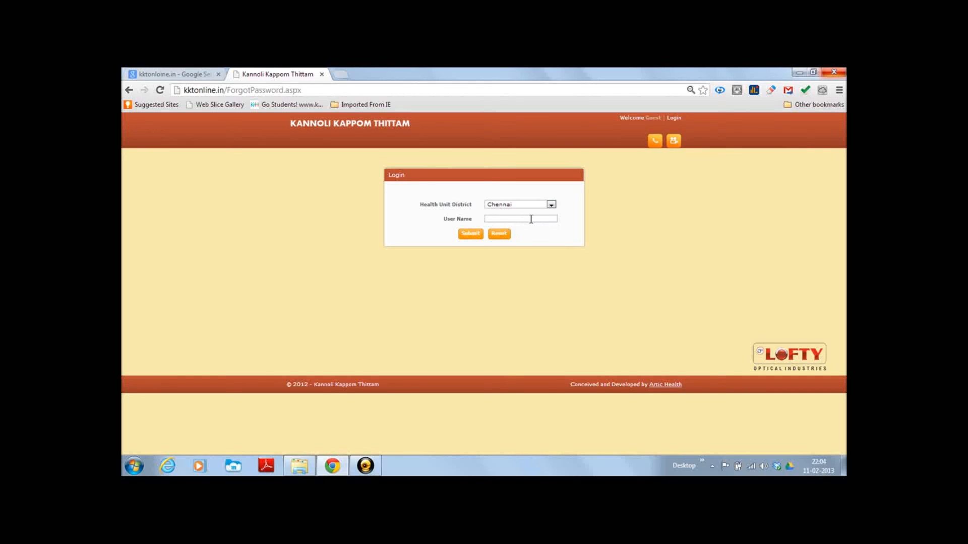
pyautogui.write('adyar_pmoa')
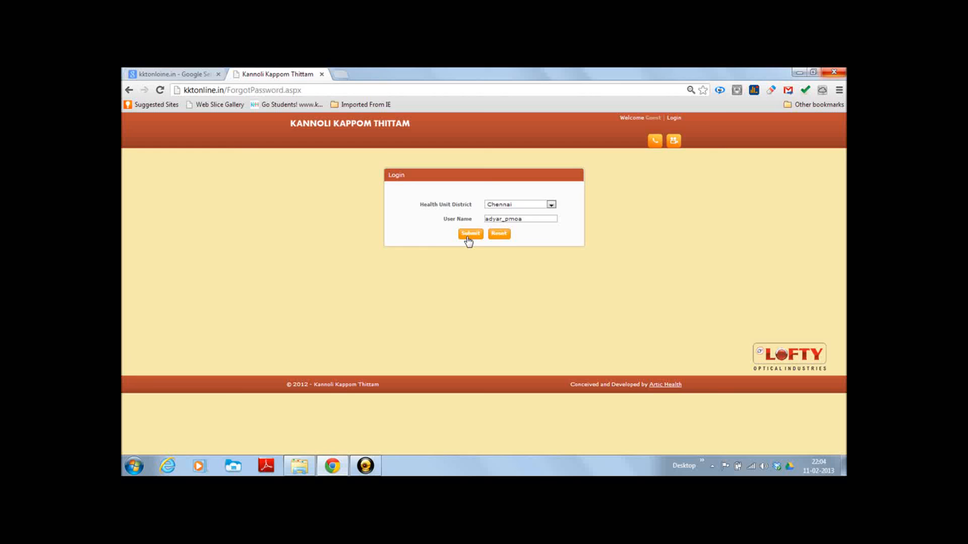
pyautogui.click(520, 219)
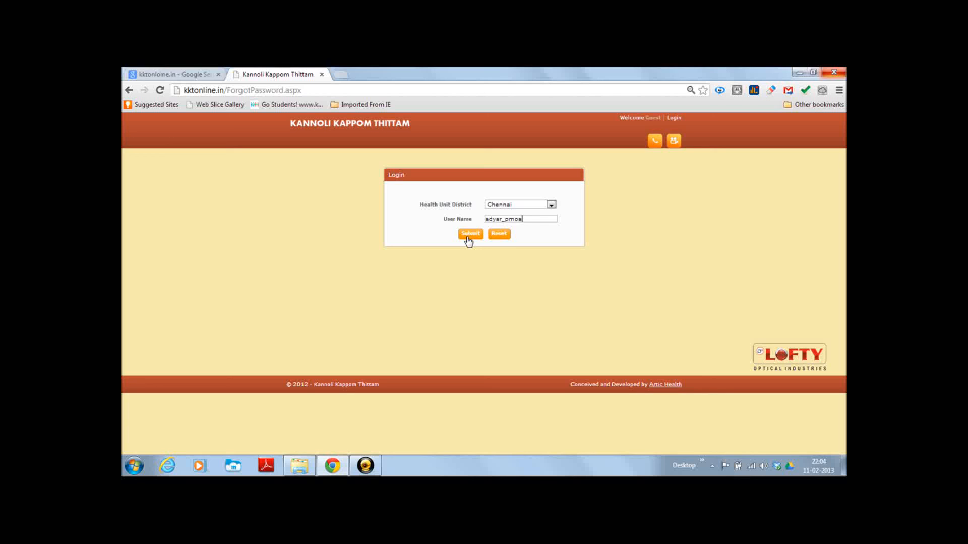
pyautogui.moveTo(594, 325)
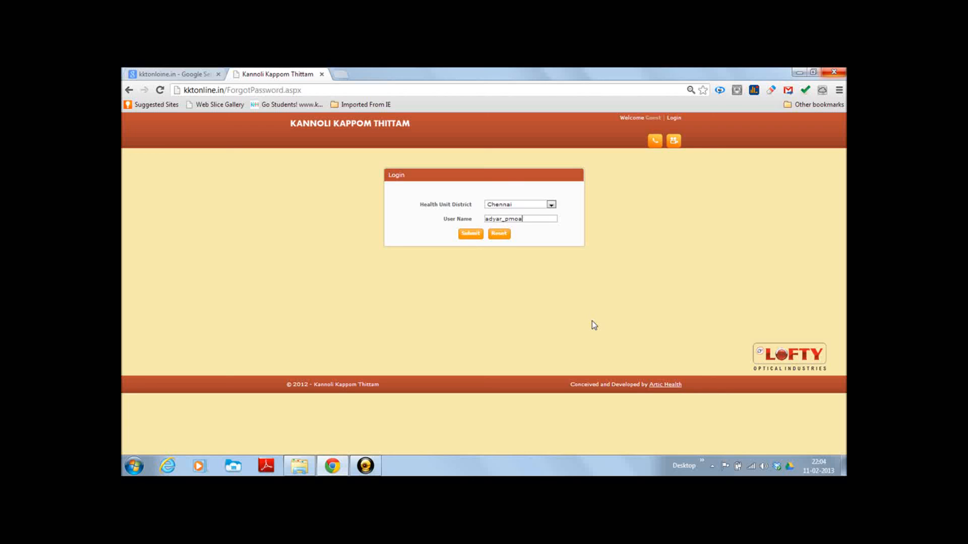